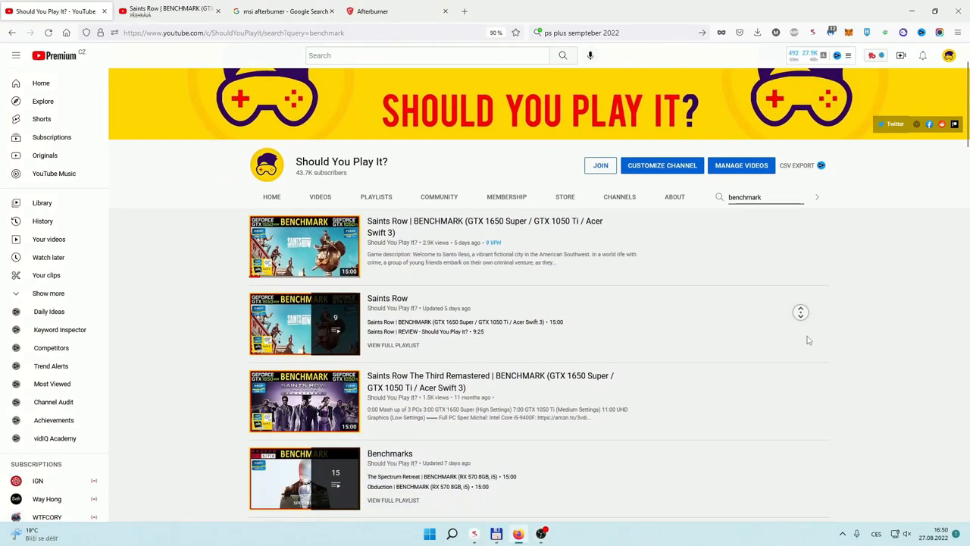
Scroll through the YouTube channel's benchmark playlists before moving to the Google search
{"action": "scroll", "scroll_direction": "down", "scroll_amount": 3}
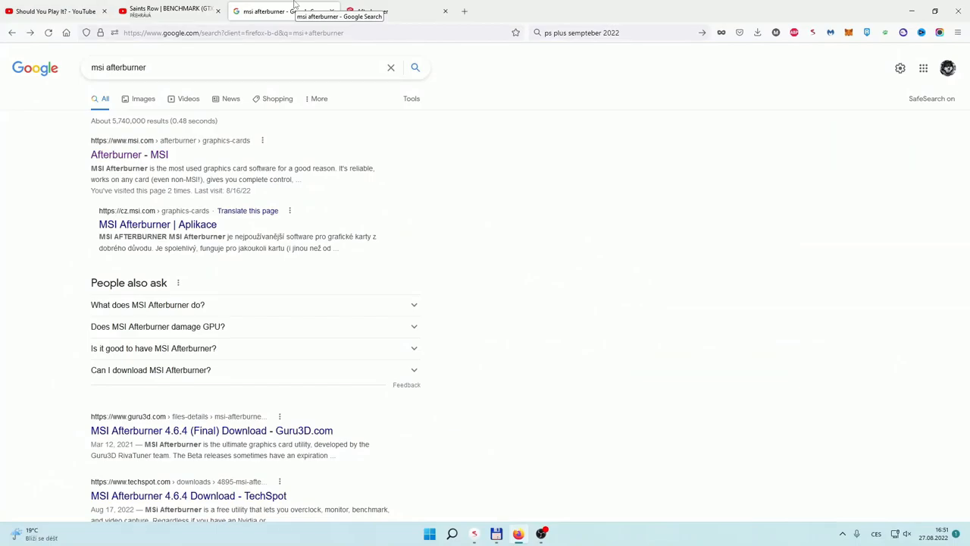
Download the Afterburner installer from the official MSI page and reveal the archive in its folder
{"action": "left_click", "coordinate": [128, 154]}
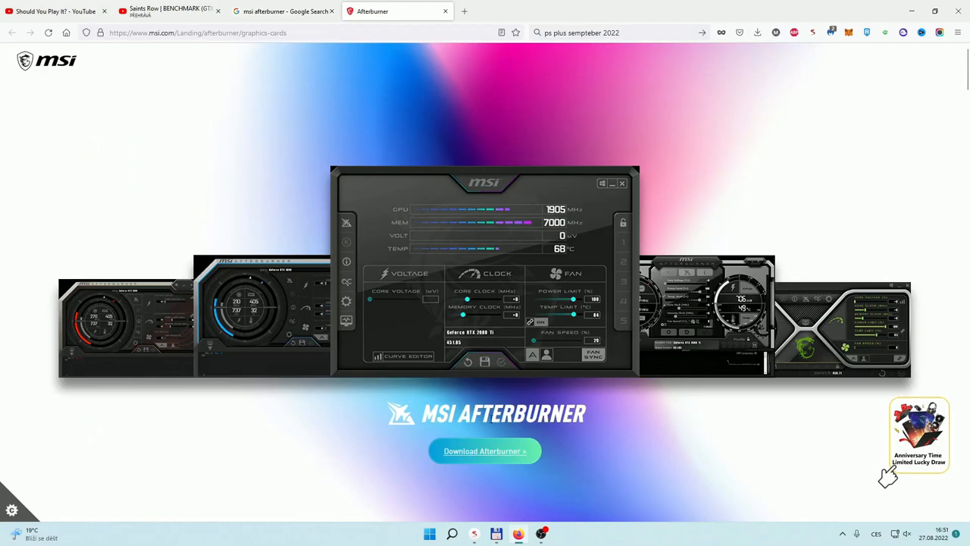
{"action": "left_click", "coordinate": [485, 450]}
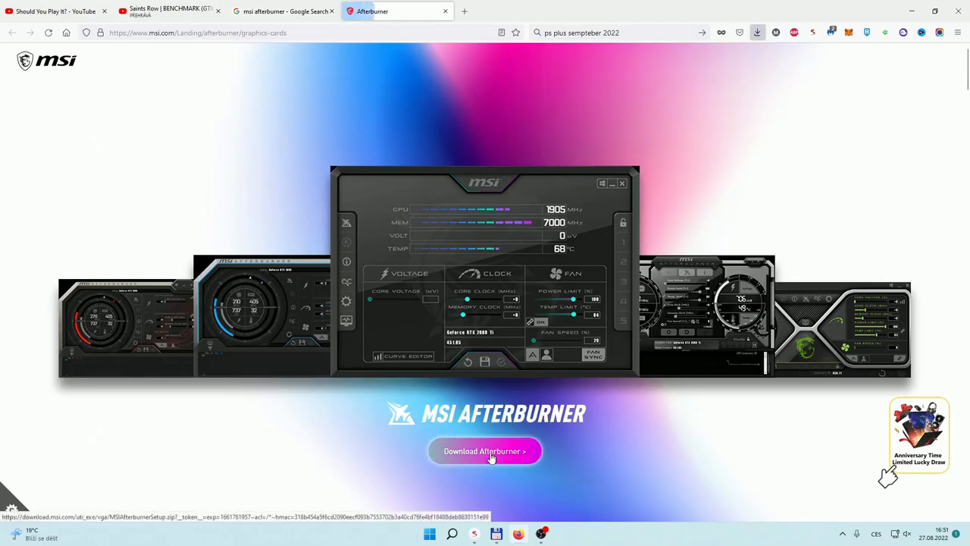
{"action": "left_click", "coordinate": [758, 32]}
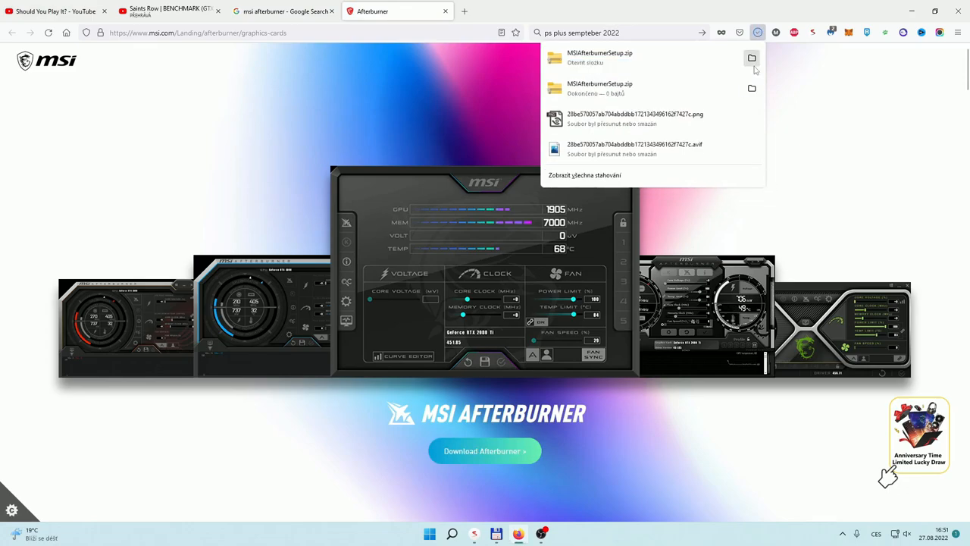
{"action": "left_click", "coordinate": [750, 58]}
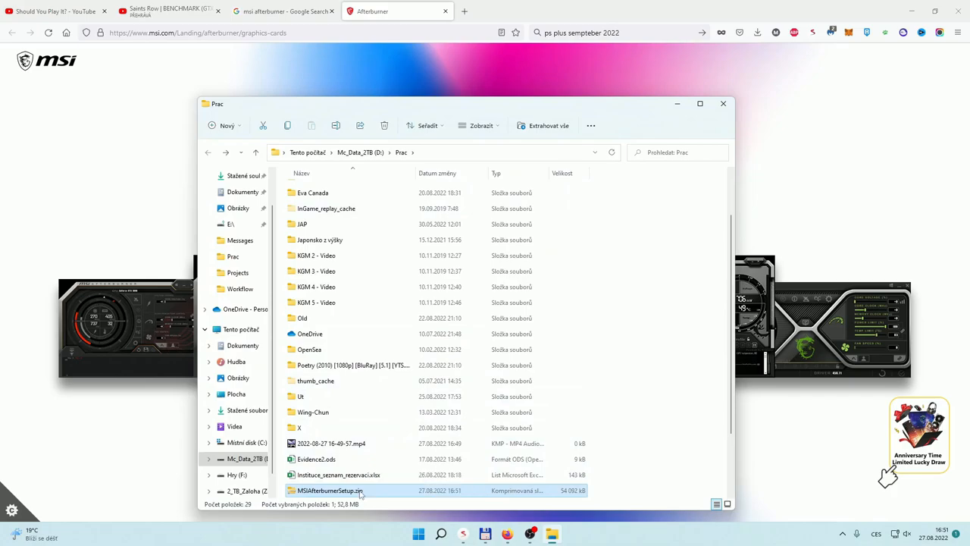
Run MSIAfterburnerSetup464.exe from inside the downloaded MSIAfterburnerSetup.zip archive
{"action": "double_click", "coordinate": [326, 492]}
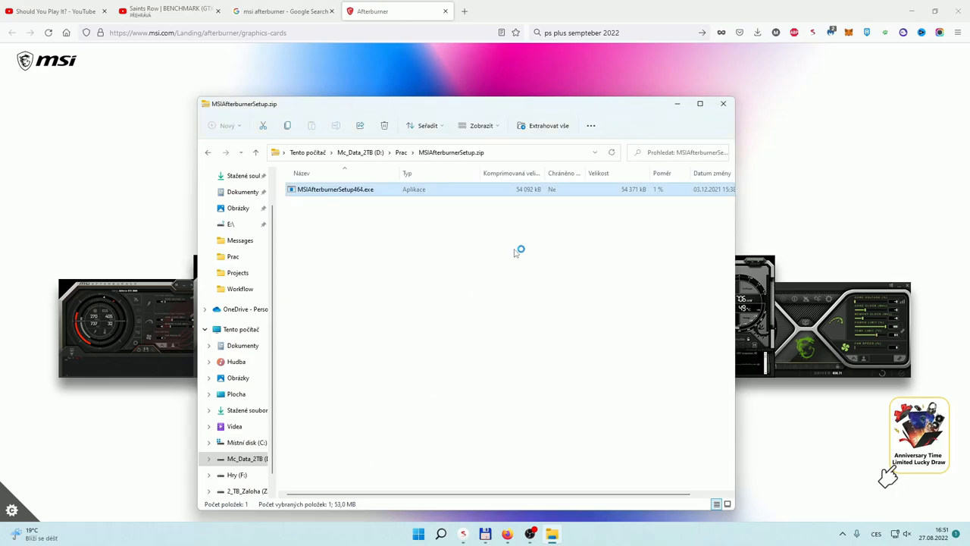
{"action": "double_click", "coordinate": [333, 188]}
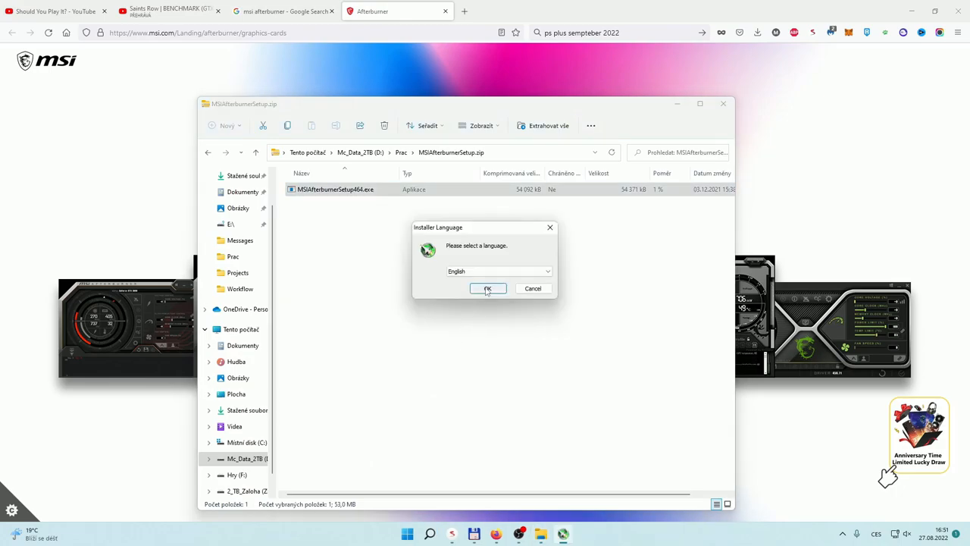
Install in English, accepting the license and keeping both Afterburner and RivaTuner Statistics Server components
{"action": "left_click", "coordinate": [488, 288]}
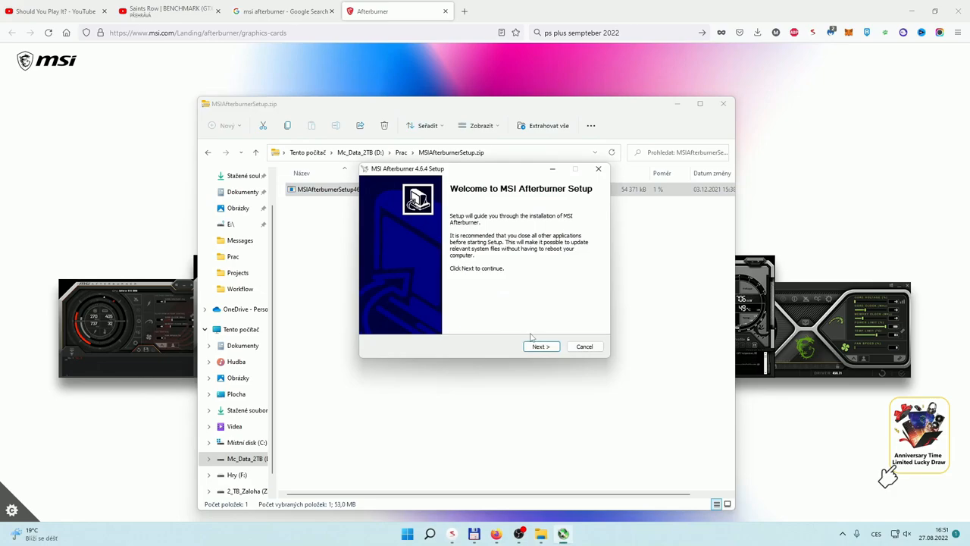
{"action": "left_click", "coordinate": [539, 345]}
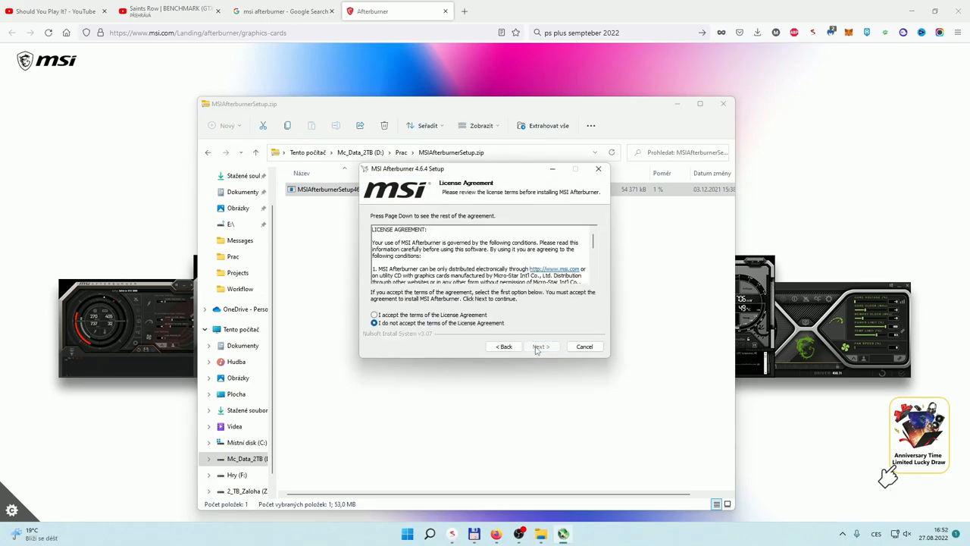
{"action": "left_click", "coordinate": [542, 346]}
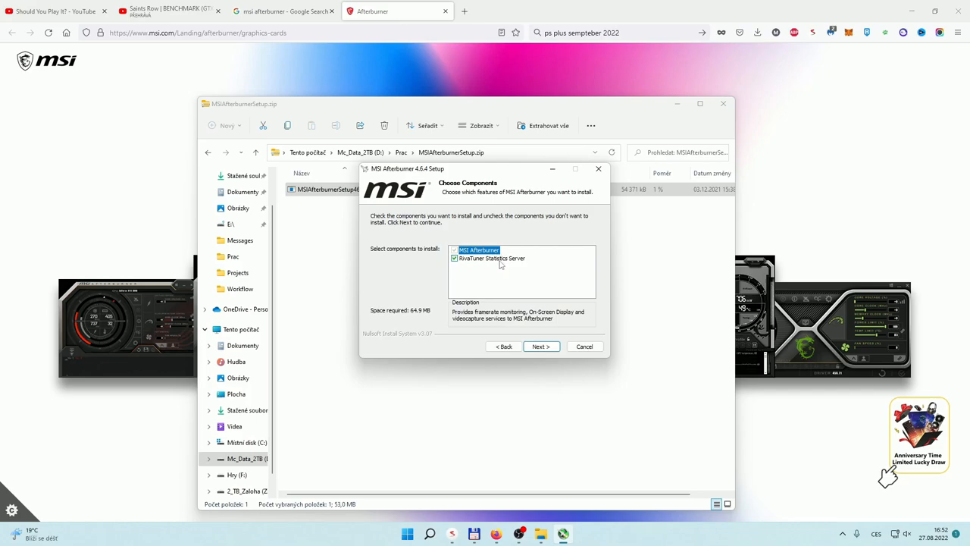
{"action": "mouse_move", "coordinate": [516, 260]}
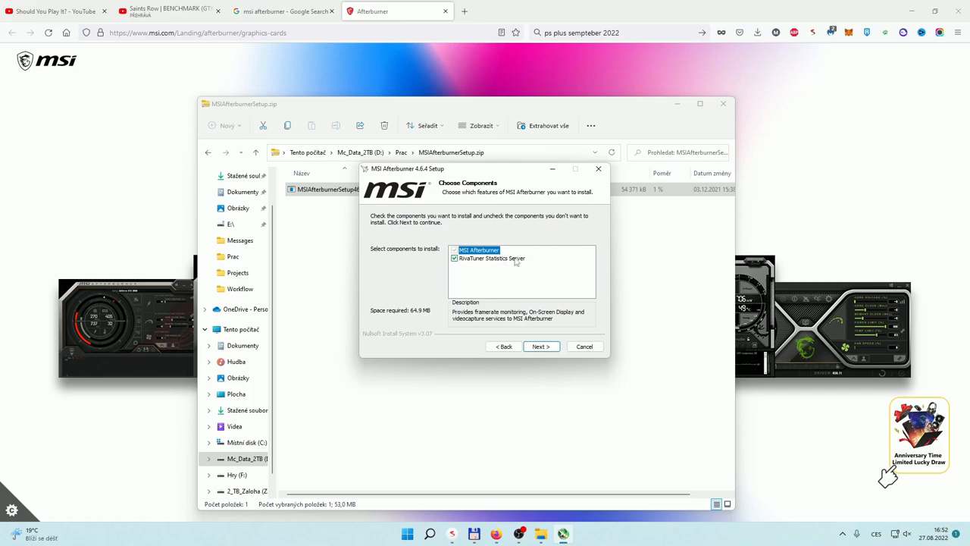
{"action": "left_click", "coordinate": [541, 346]}
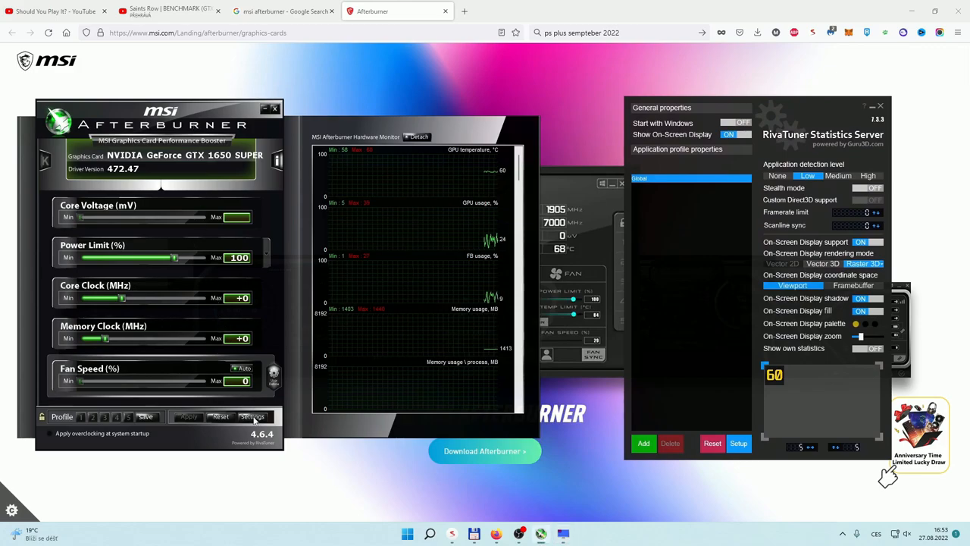
In Settings' Monitoring tab, select Framerate for display in the on-screen overlay as text and graph
{"action": "left_click", "coordinate": [252, 417]}
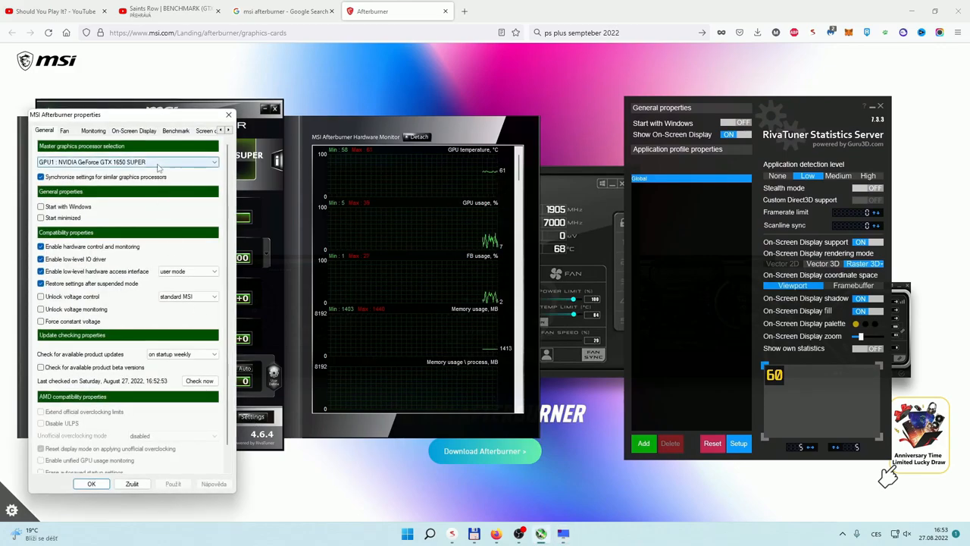
{"action": "left_click", "coordinate": [133, 130]}
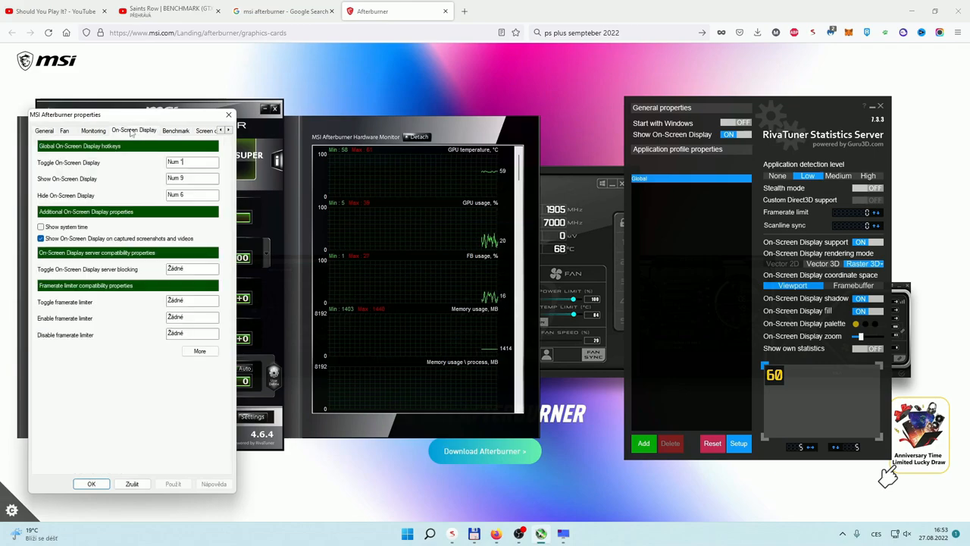
{"action": "left_click", "coordinate": [94, 130]}
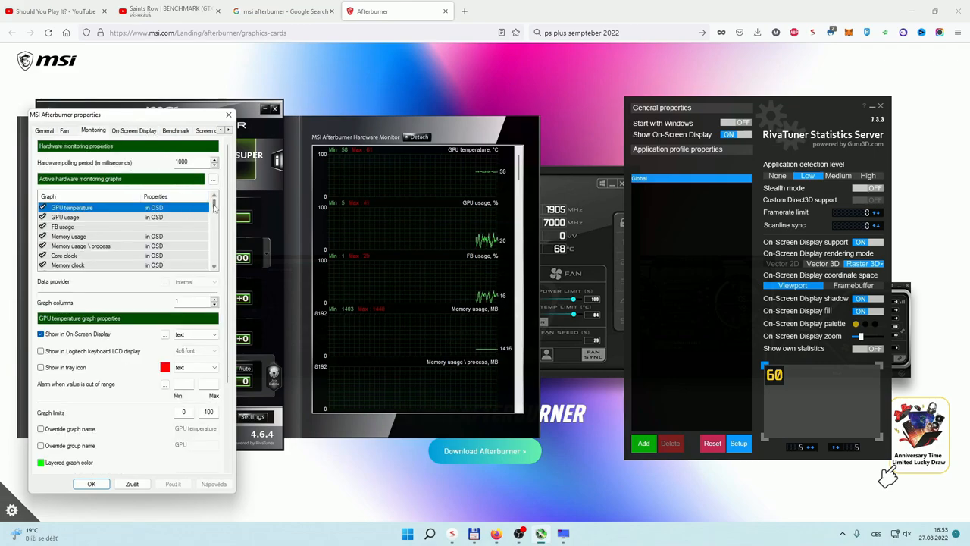
{"action": "left_click", "coordinate": [65, 217]}
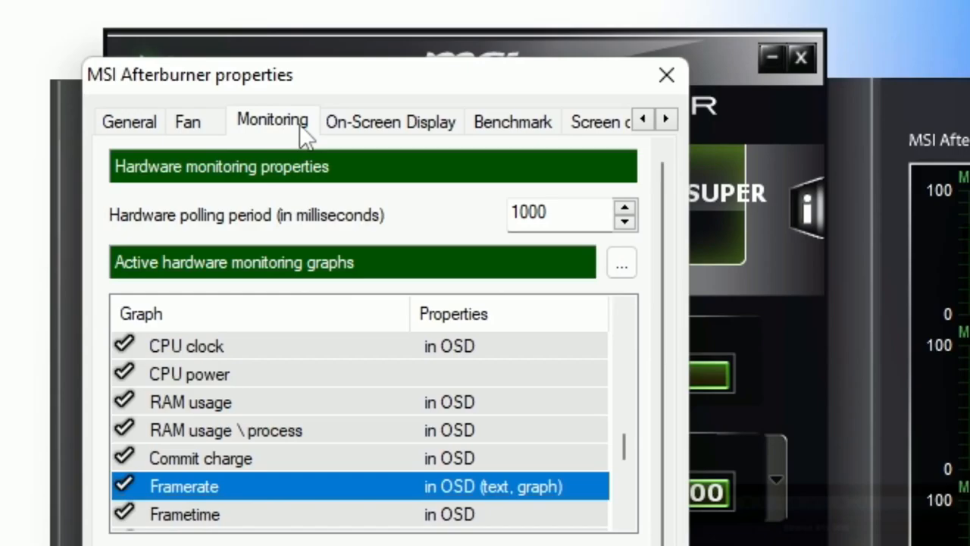
Set OSD hotkeys Toggle Num *, Show Num 9, Hide Num 6 and confirm with OK
{"action": "left_click", "coordinate": [391, 121]}
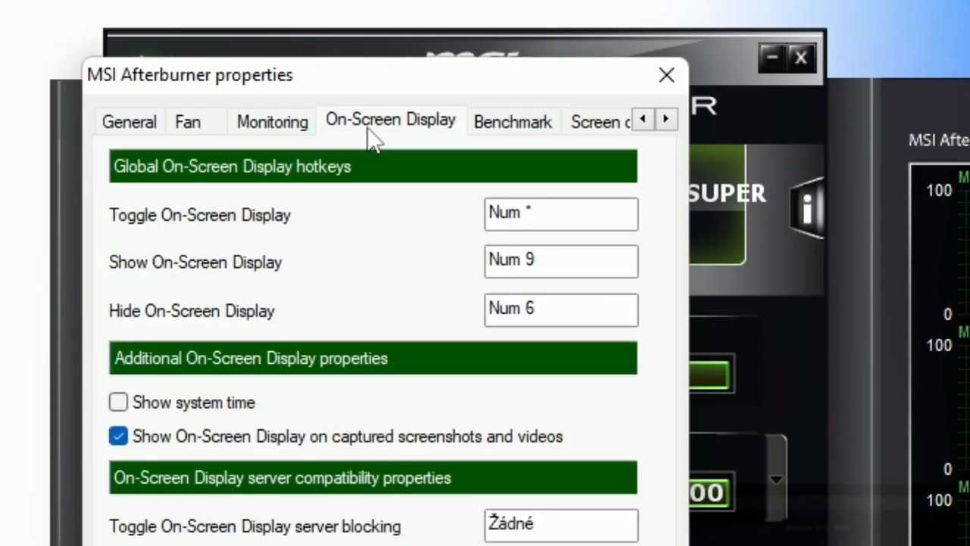
{"action": "mouse_move", "coordinate": [567, 235]}
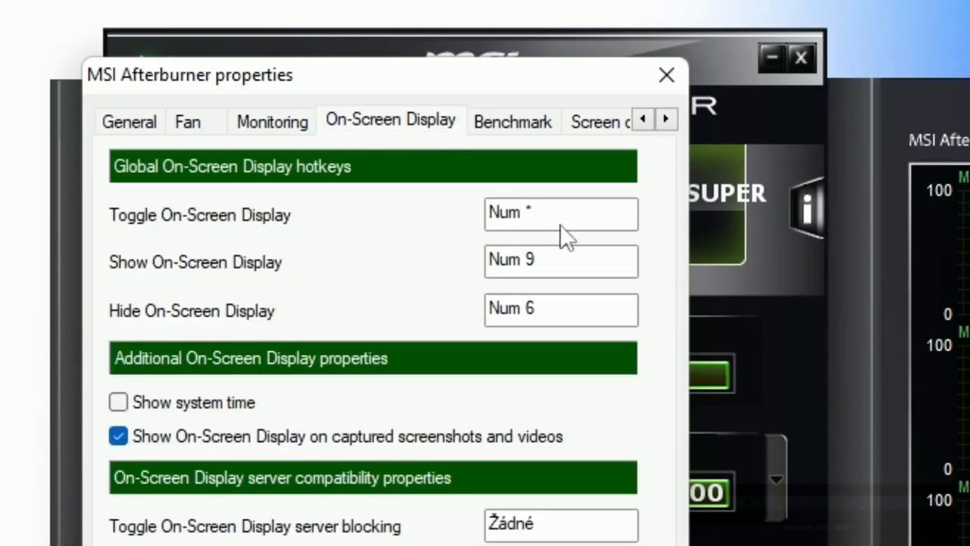
{"action": "mouse_move", "coordinate": [599, 228]}
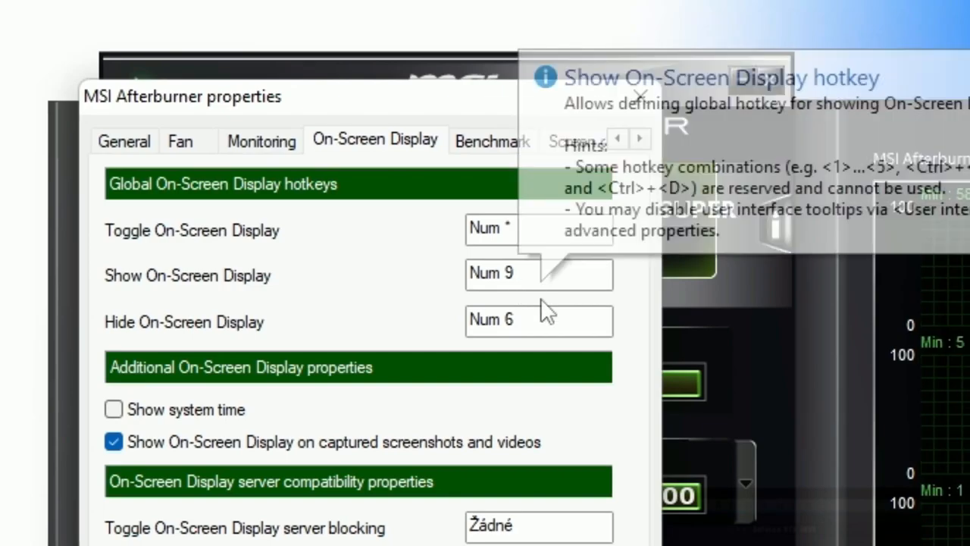
{"action": "mouse_move", "coordinate": [549, 335]}
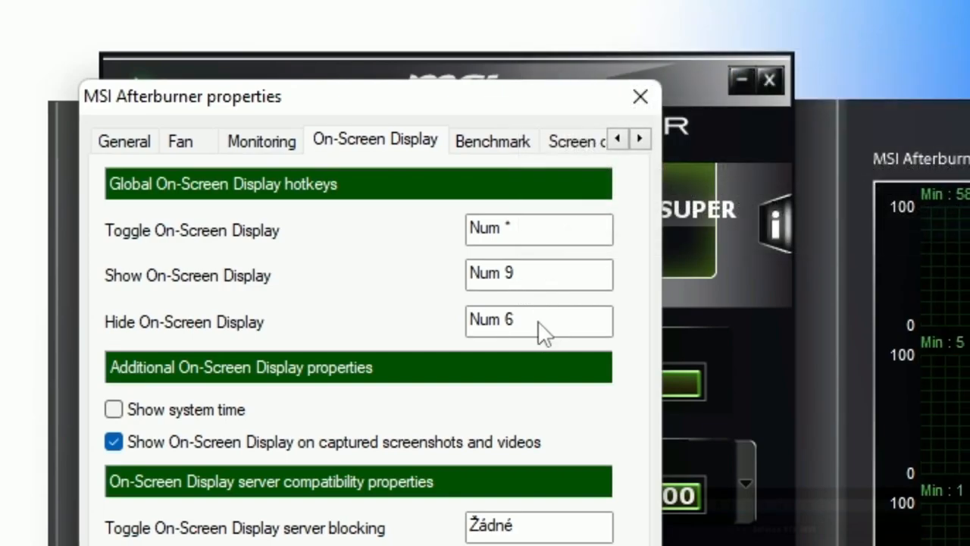
{"action": "left_click", "coordinate": [640, 97]}
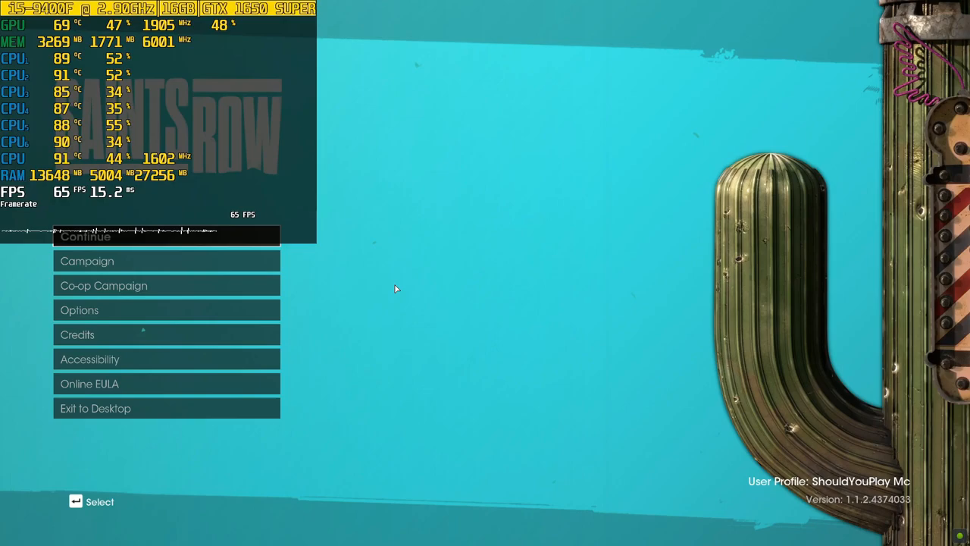
Launch Saints Row so the RivaTuner overlay with GPU, CPU stats and FPS shows on its main menu
{"action": "left_click", "coordinate": [85, 237]}
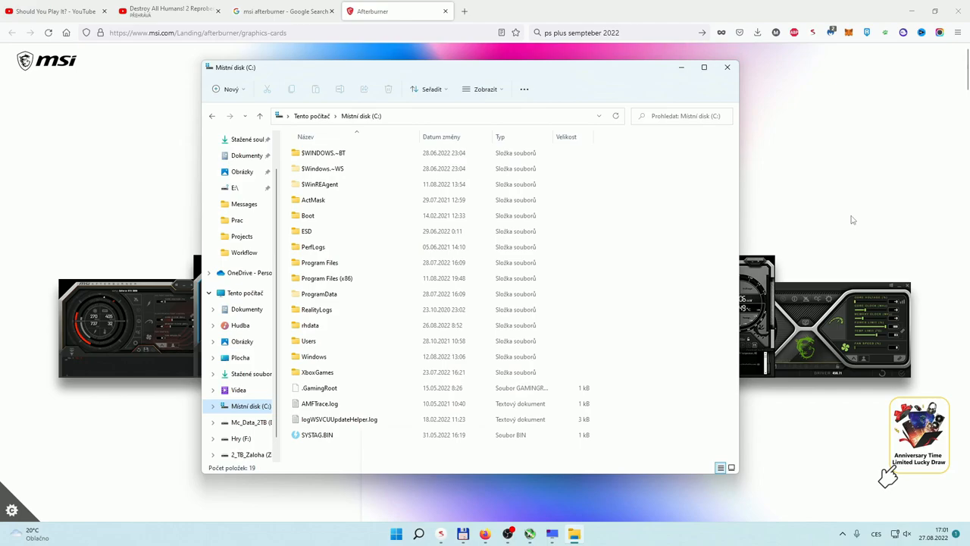
{"action": "mouse_move", "coordinate": [337, 279]}
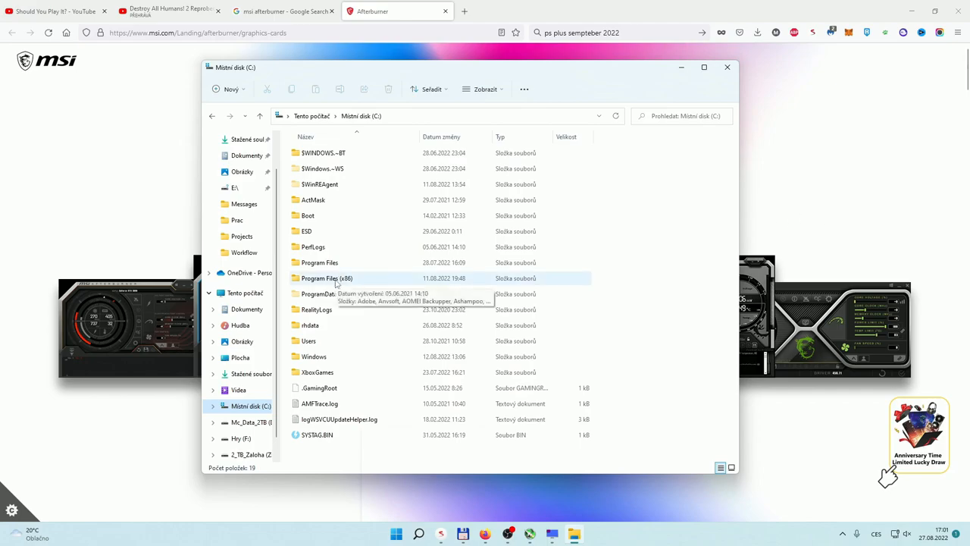
Browse C:\Program Files (x86)\MSI Afterburner\Profiles, then return to Program Files (x86) near RivaTuner Statistics Server
{"action": "double_click", "coordinate": [328, 278]}
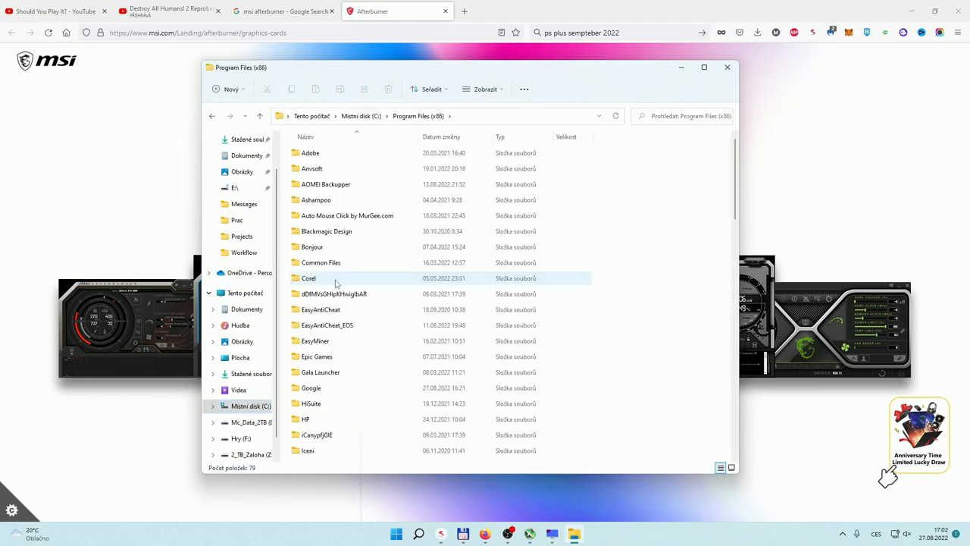
{"action": "scroll", "scroll_direction": "down", "scroll_amount": 3}
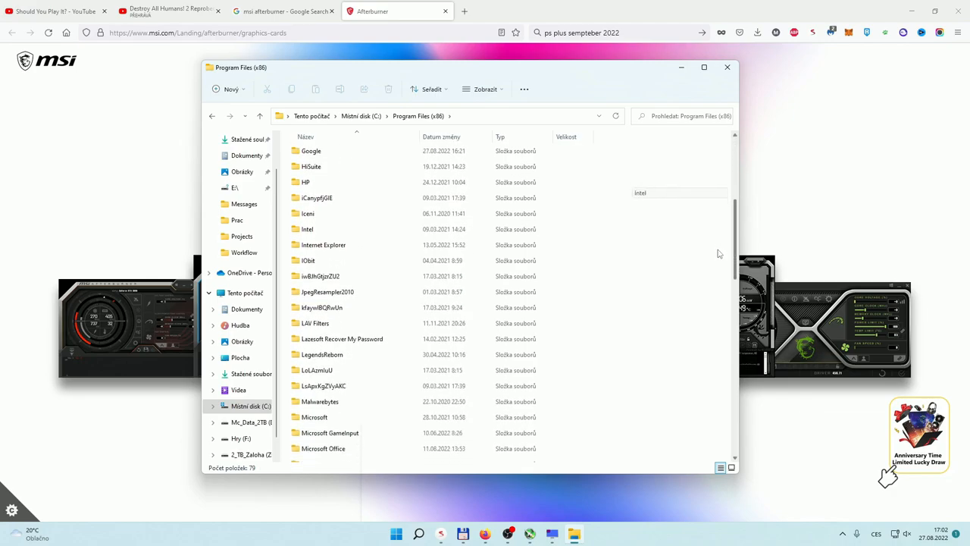
{"action": "scroll", "scroll_direction": "down", "scroll_amount": 3}
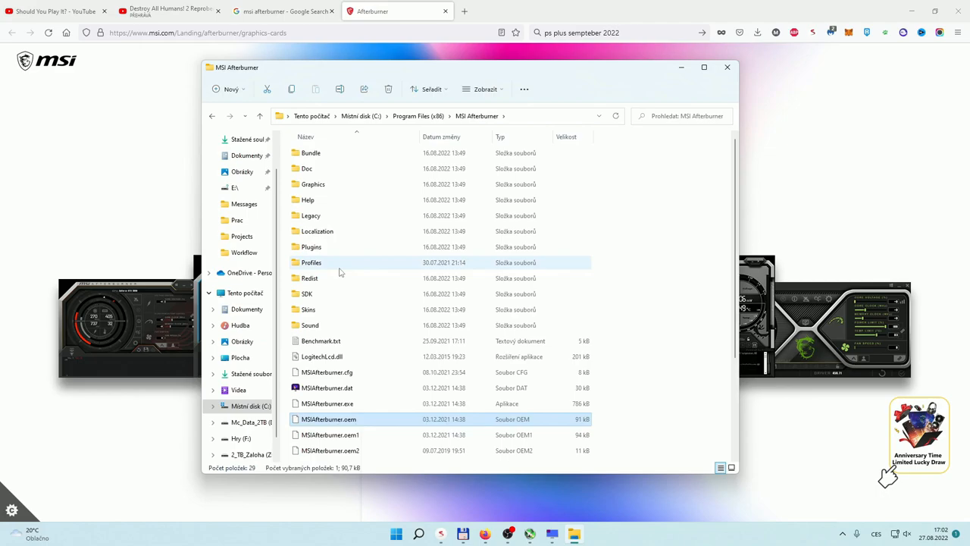
{"action": "double_click", "coordinate": [310, 262]}
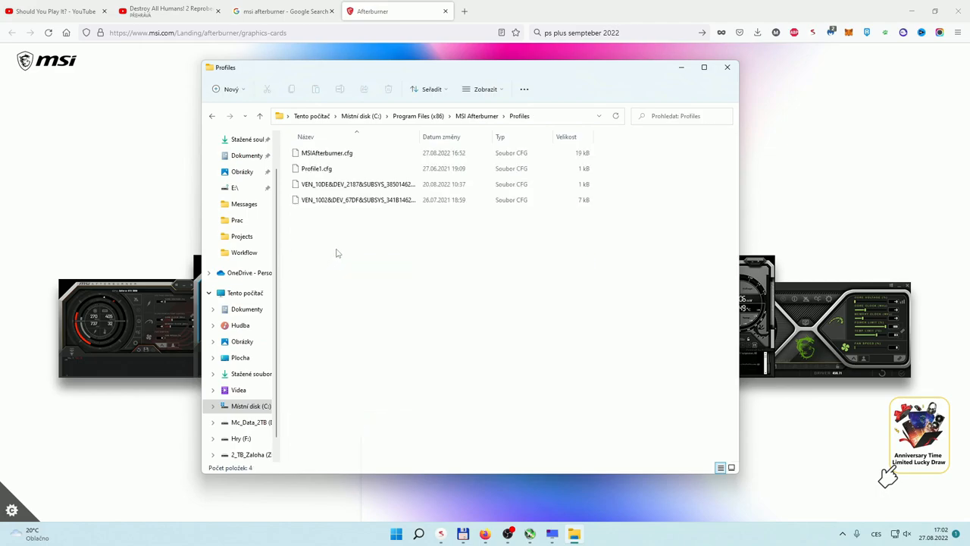
{"action": "mouse_move", "coordinate": [417, 251]}
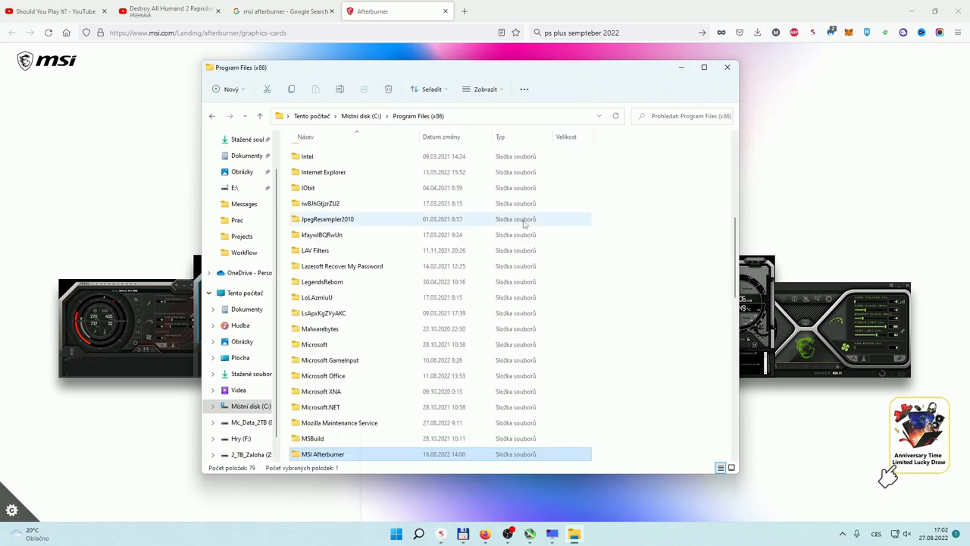
{"action": "mouse_move", "coordinate": [364, 406]}
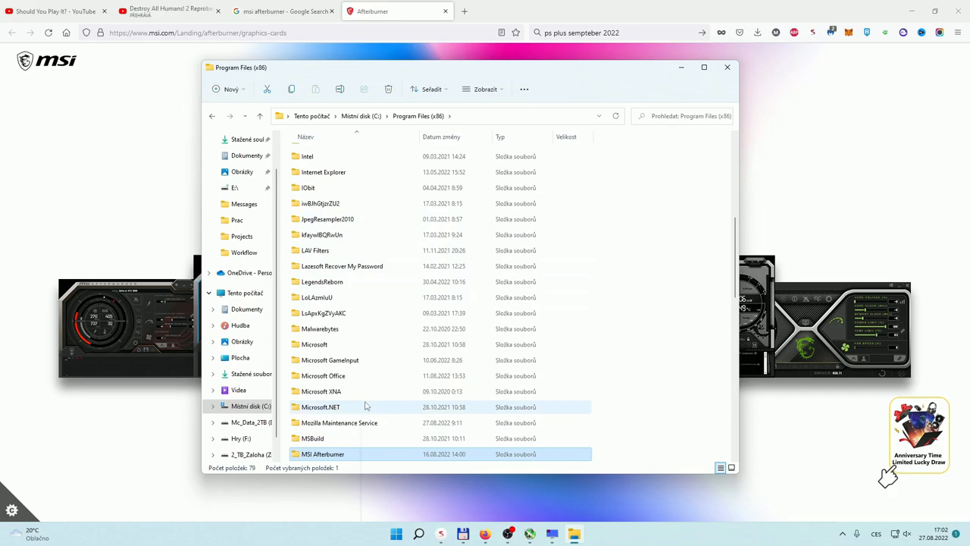
{"action": "scroll", "scroll_direction": "down", "scroll_amount": 3}
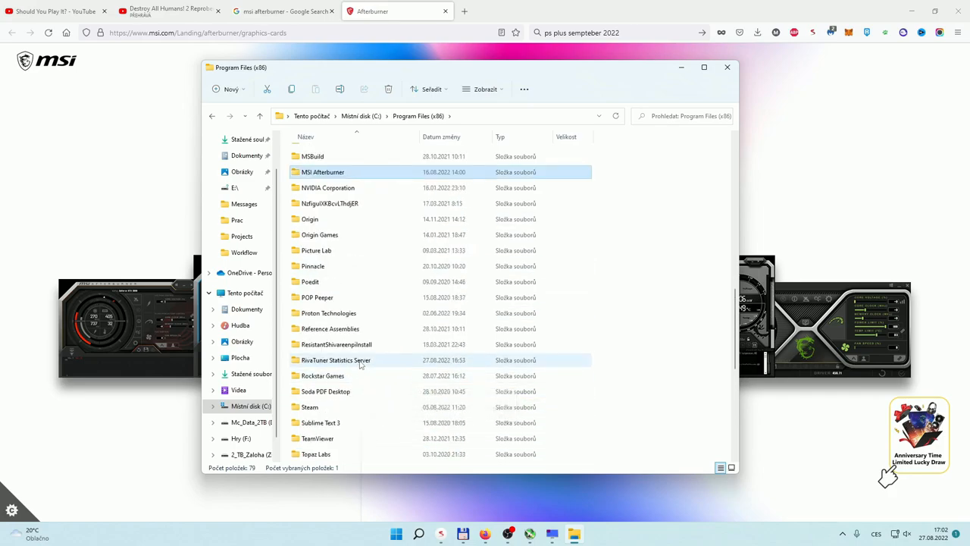
Open RivaTuner Statistics Server's Profiles folder containing the Config and Global files
{"action": "double_click", "coordinate": [334, 360]}
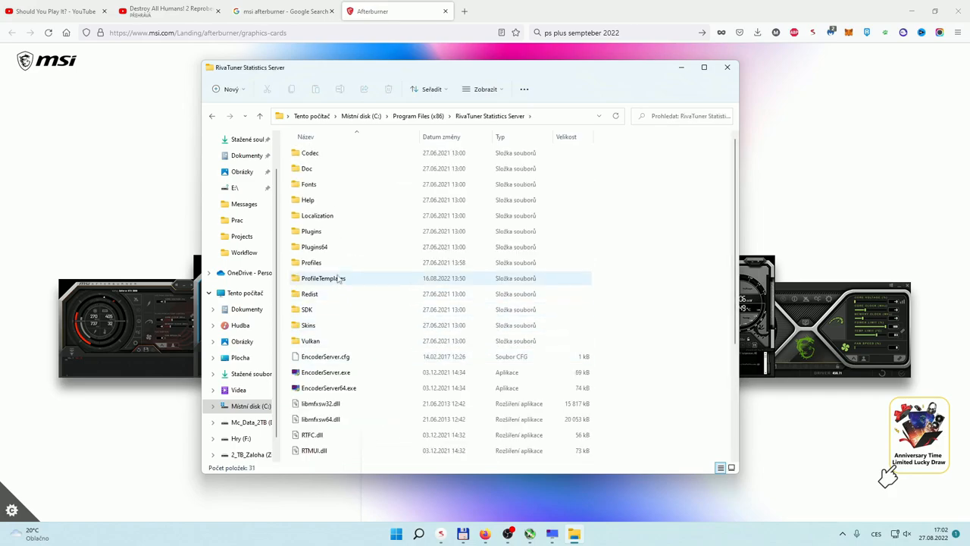
{"action": "double_click", "coordinate": [311, 262]}
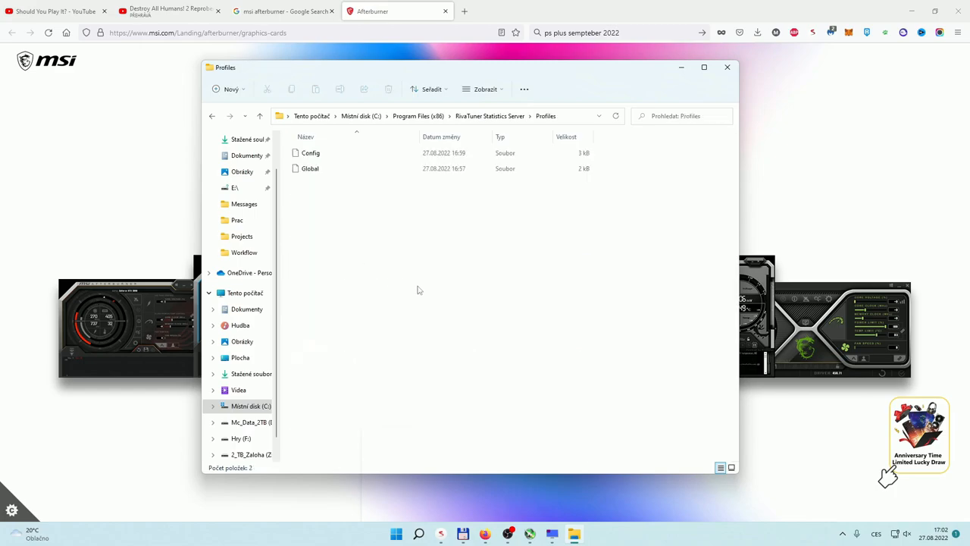
{"action": "mouse_move", "coordinate": [422, 291]}
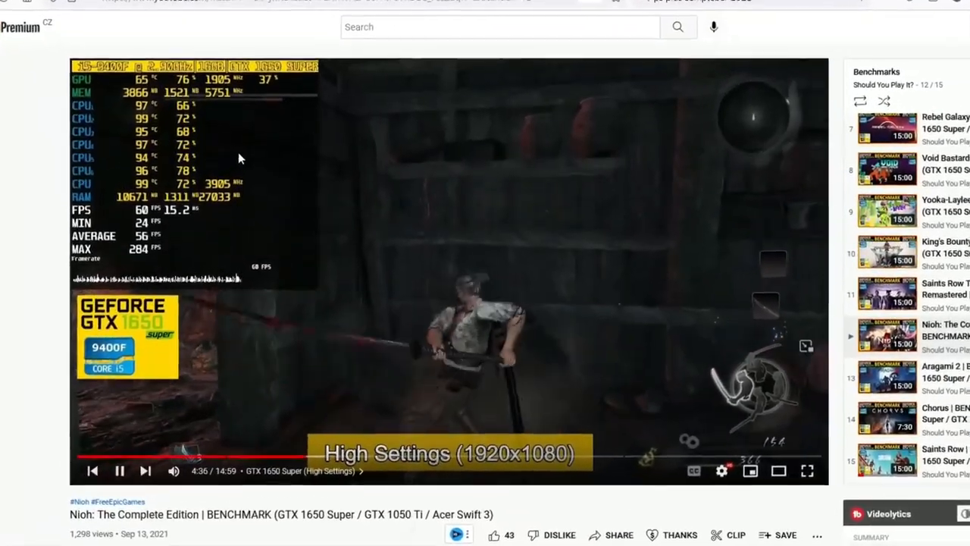
Leave the Nioh benchmark video for the Should You Play It? channel home page
{"action": "left_click", "coordinate": [806, 471]}
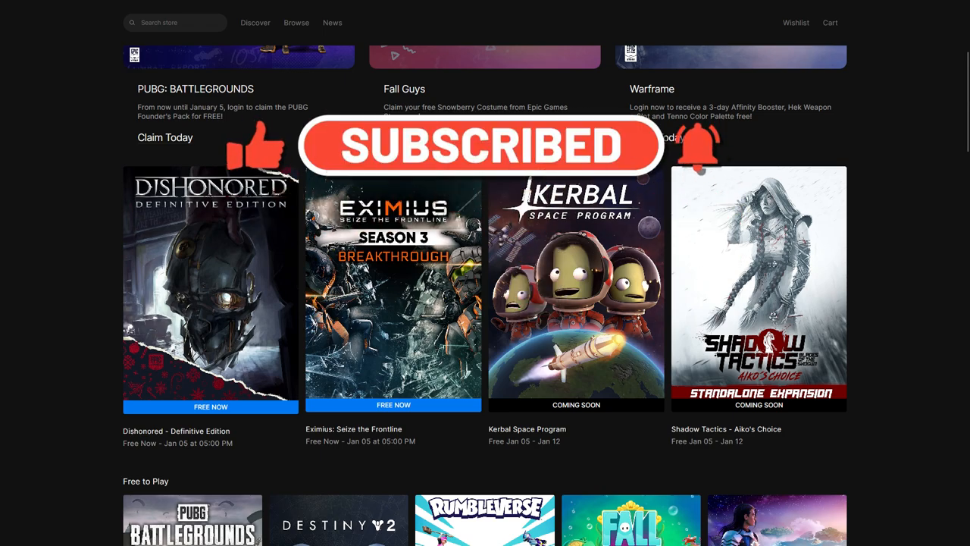
{"action": "left_click", "coordinate": [397, 14]}
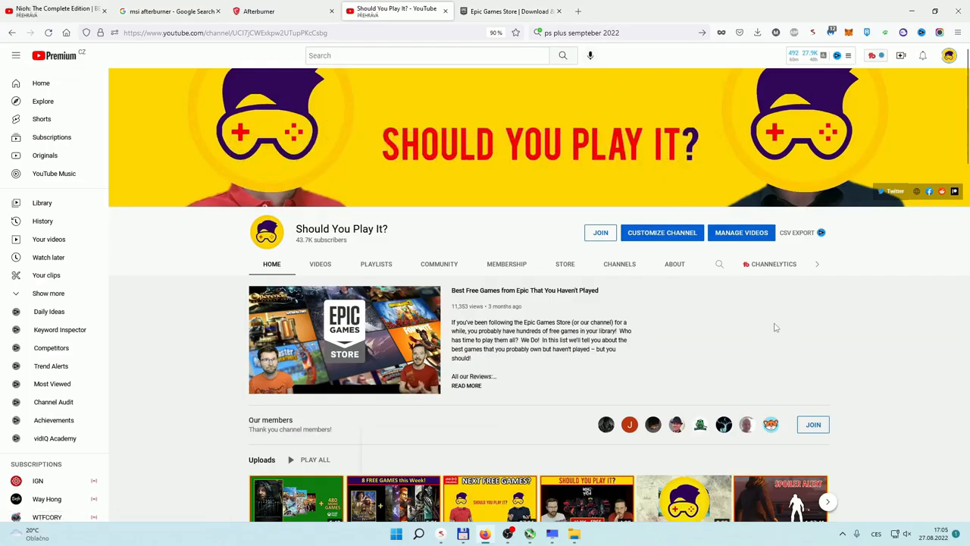